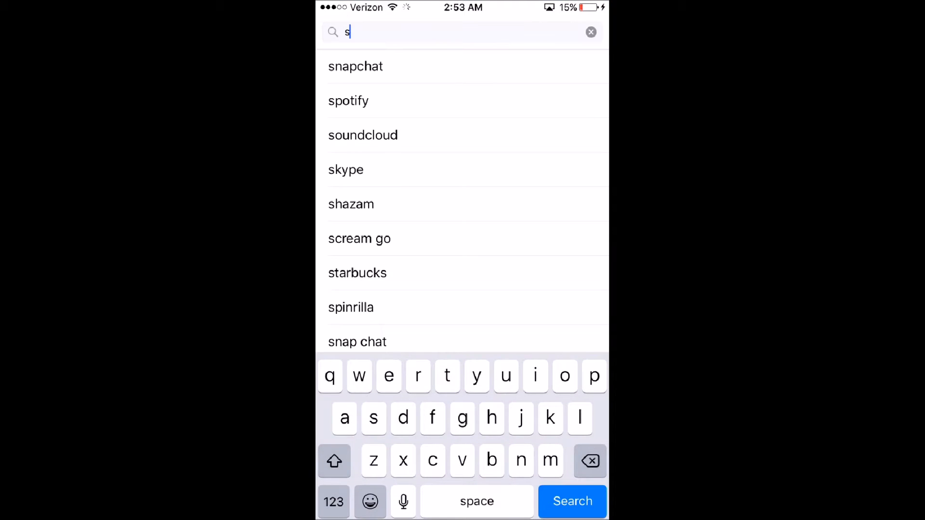
- Search the App Store for 'splashtop' and reach the Splashtop Personal listing
type("pla")
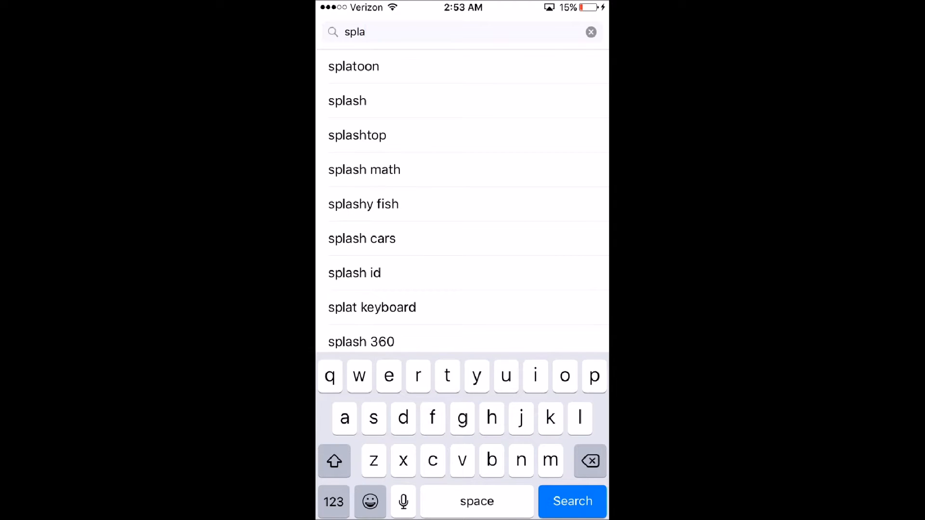
left_click(357, 135)
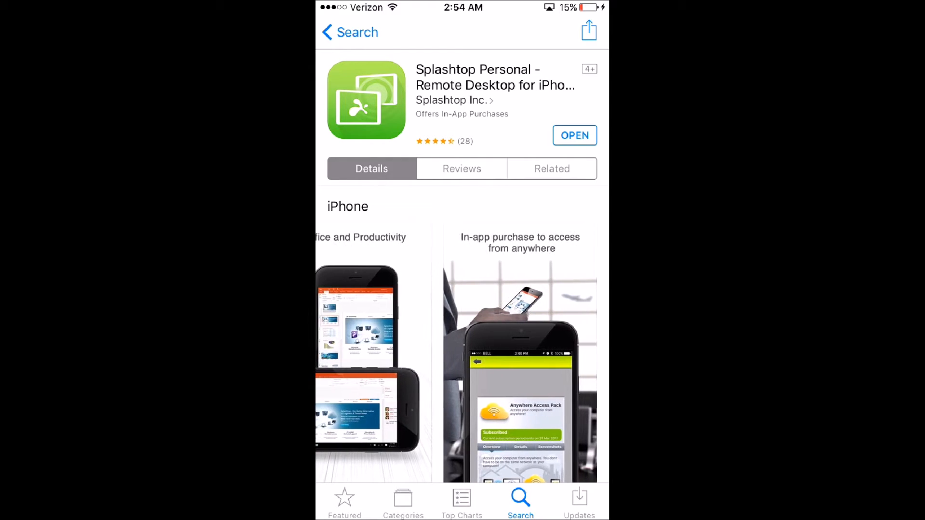
key("home")
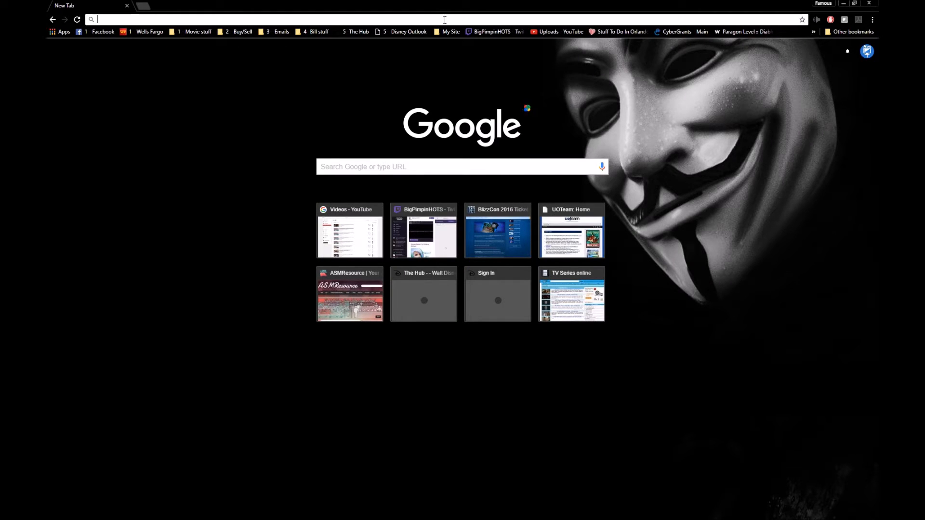
- Go to splashtop.com and start the Splashtop Streamer download for Windows
type("splashtop.com")
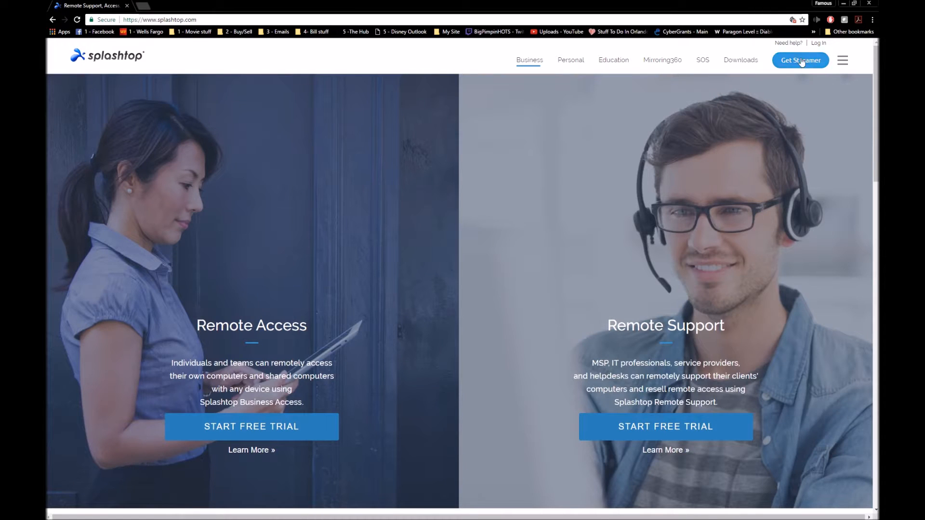
left_click(800, 60)
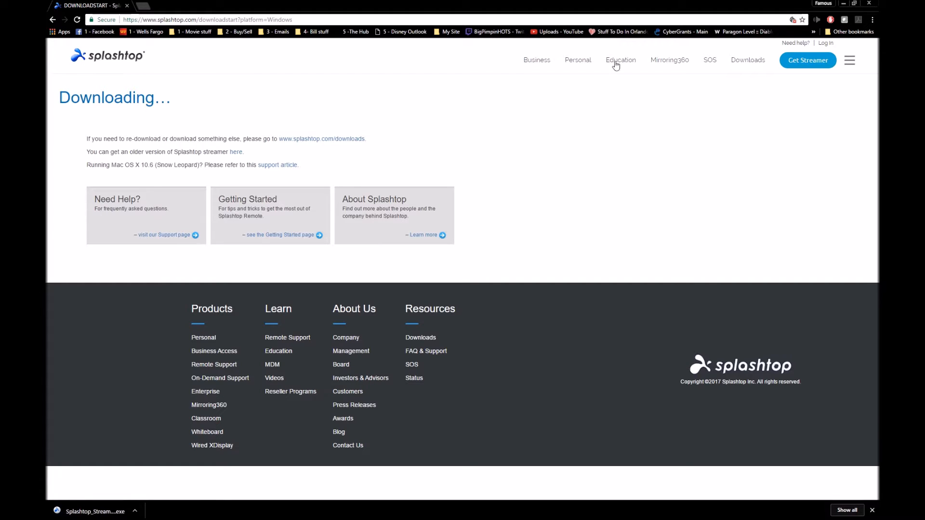
mouse_move(294, 85)
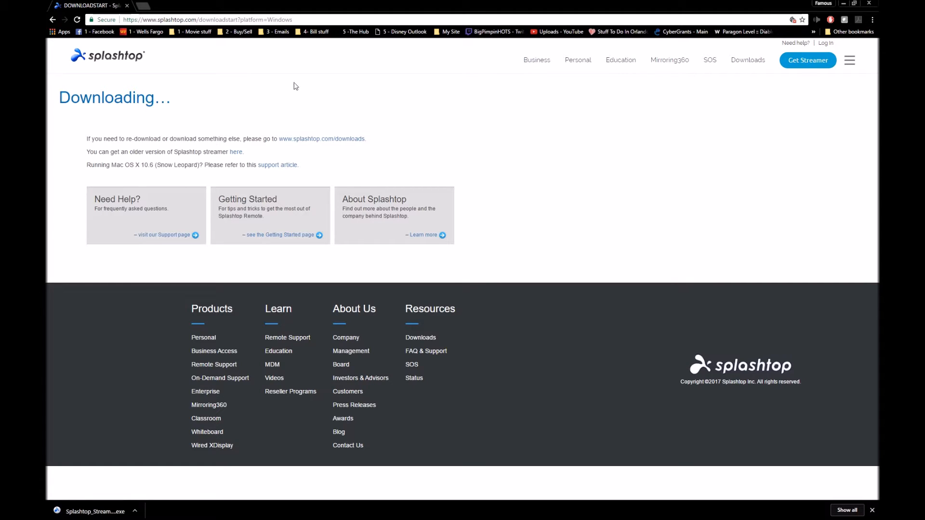
mouse_move(650, 62)
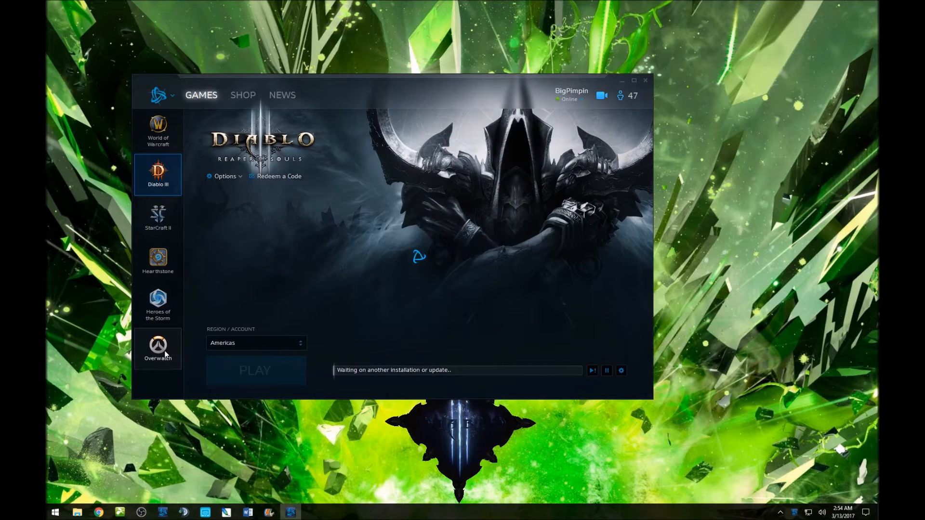
- Select Overwatch in the Battle.net sidebar and launch it with PLAY
left_click(157, 348)
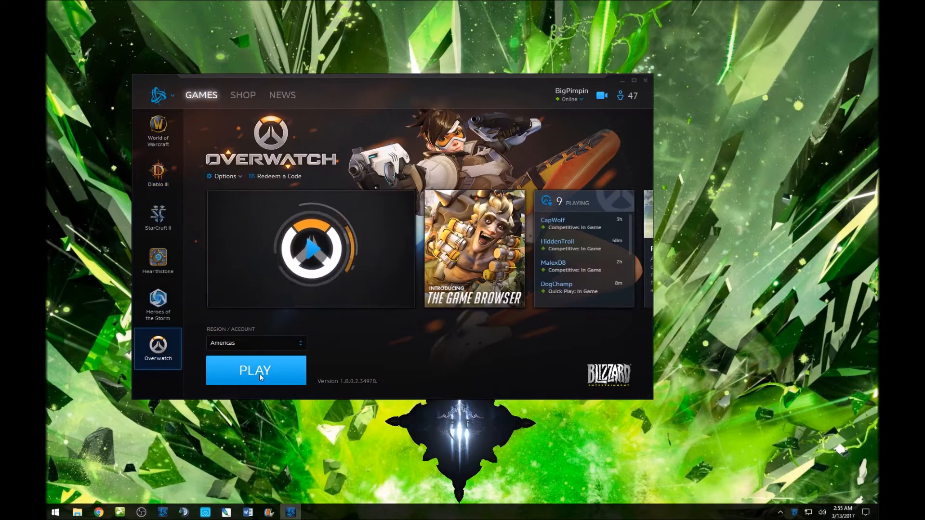
left_click(255, 370)
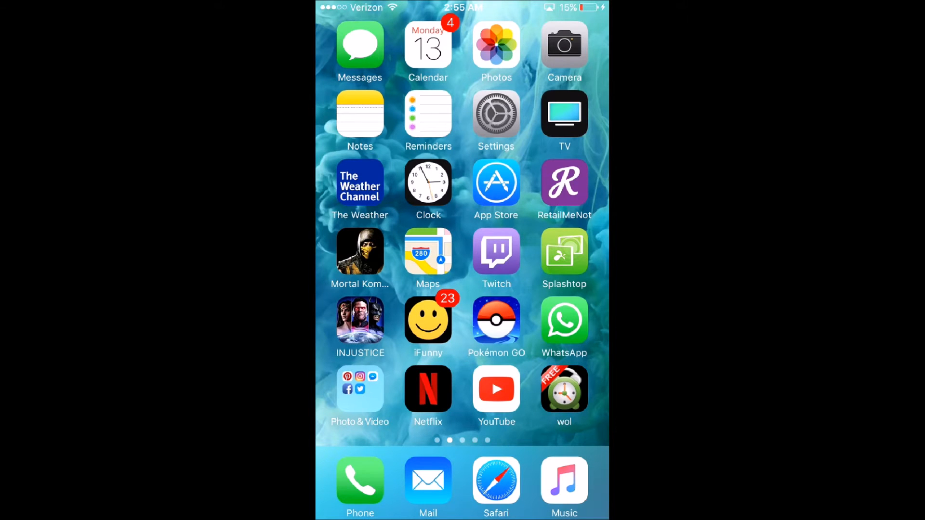
- Launch Splashtop, refresh the computer list and connect to MALTHAEL to stream Overwatch
left_click(563, 253)
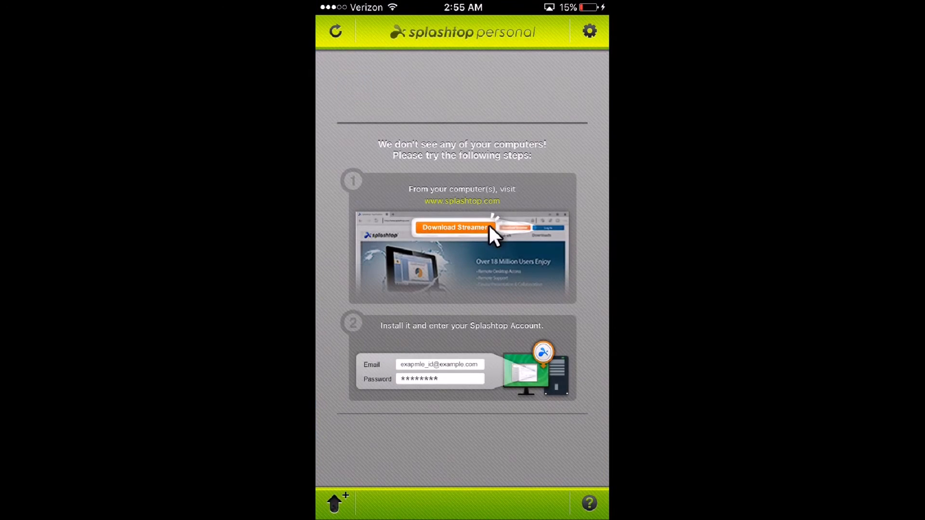
left_click(335, 31)
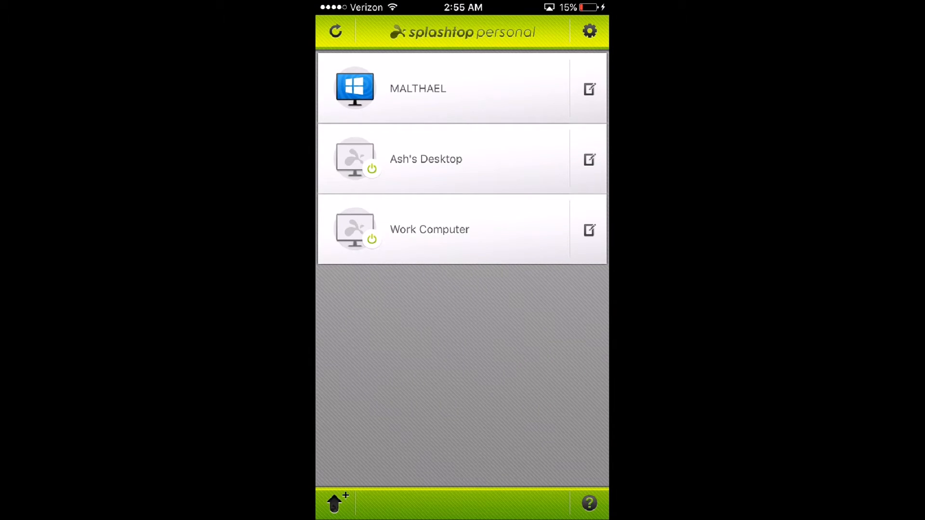
left_click(417, 88)
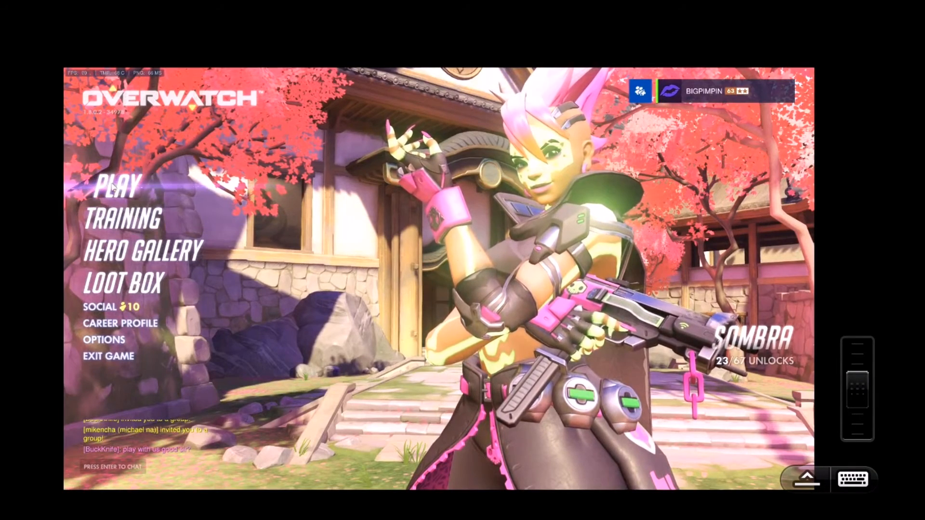
- Enter the Practice Range from TRAINING and continue with Mei as the hero
left_click(121, 219)
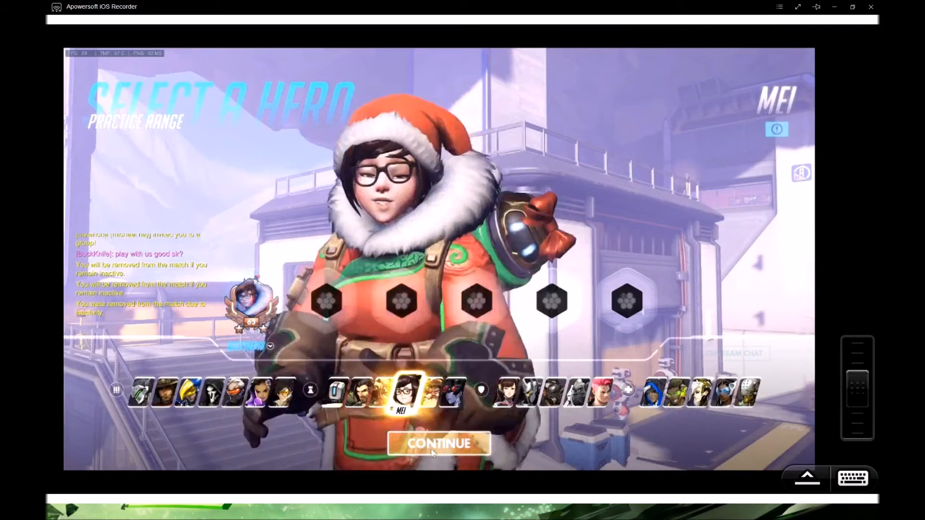
left_click(438, 443)
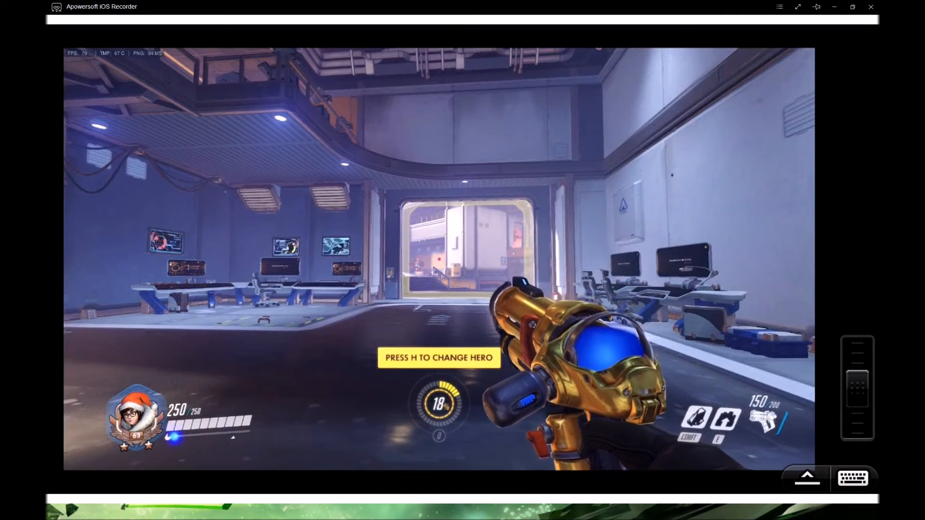
- Use the touch controls to move and shoot as Mei toward the training bots
left_click(852, 478)
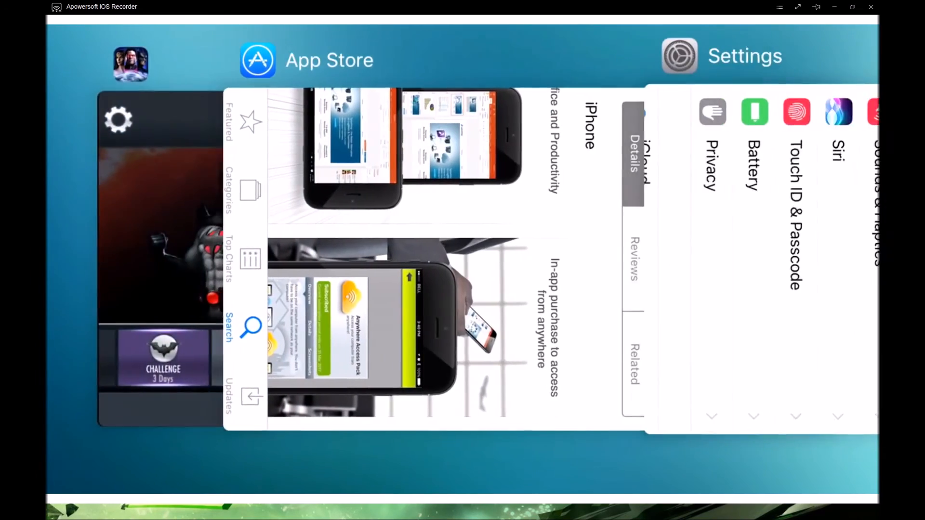
- Swipe the app switcher to the Splashtop card still streaming the Practice Range
scroll("left", 3)
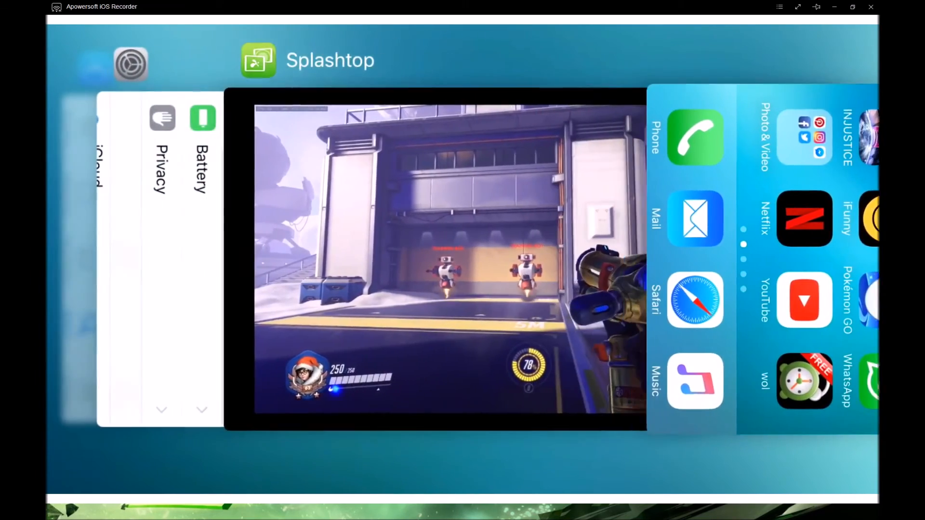